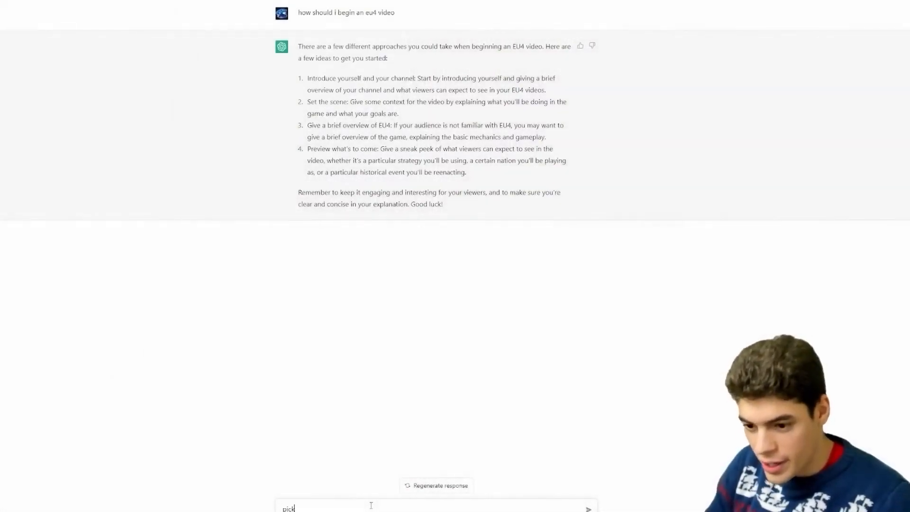
text(a nation for me to)
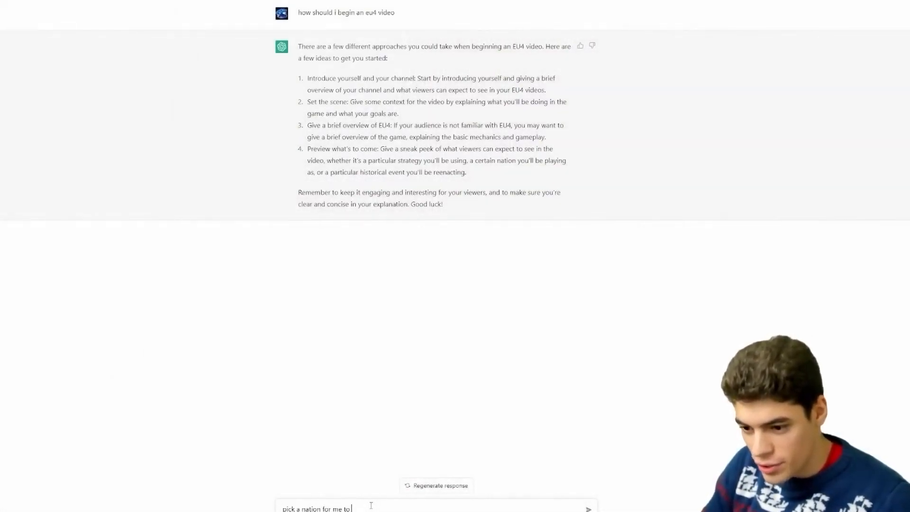